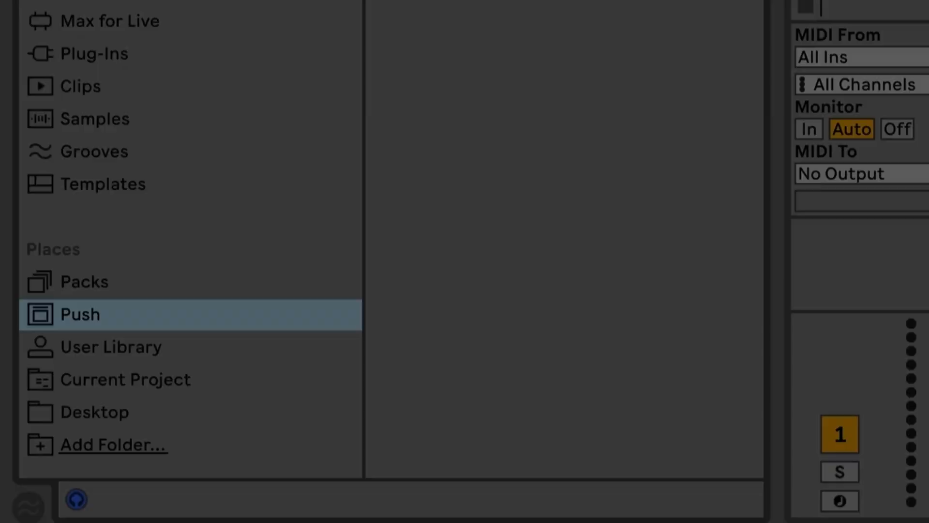
- Select Push under Places to show the Connect Push page listing Push 513-a67
{"action": "left_click", "coordinate": [80, 314]}
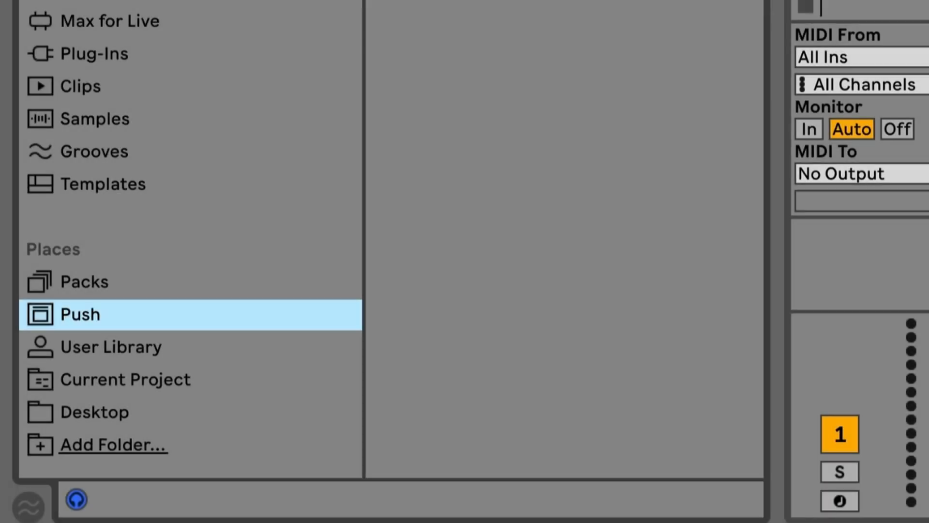
{"action": "left_click", "coordinate": [80, 314]}
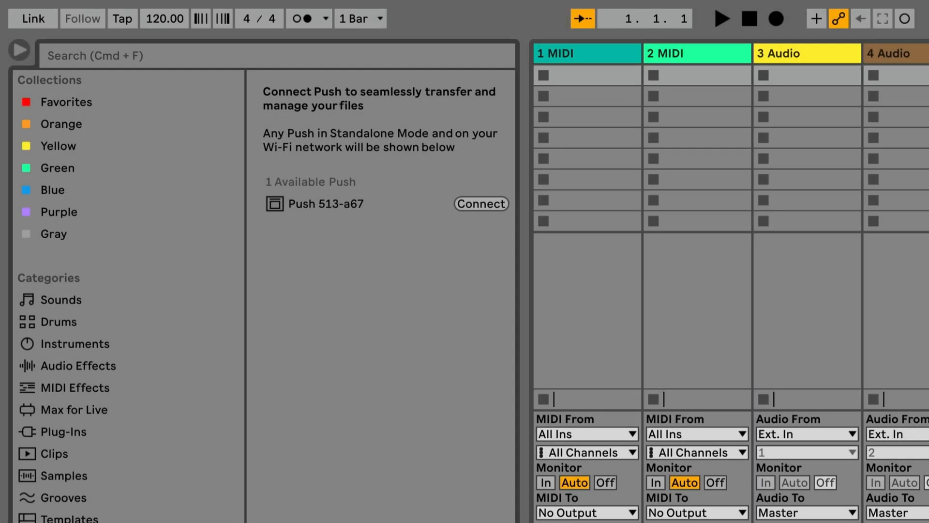
{"action": "mouse_move", "coordinate": [476, 200]}
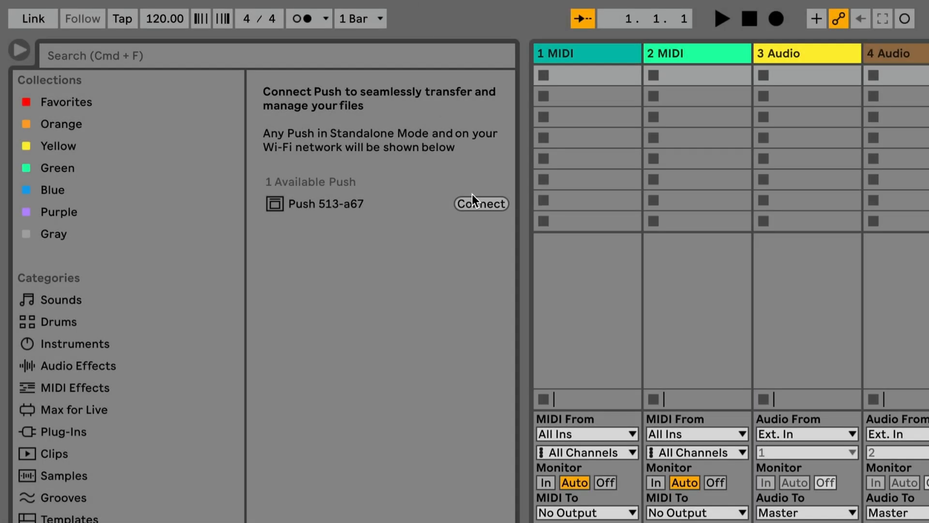
{"action": "left_click", "coordinate": [481, 204]}
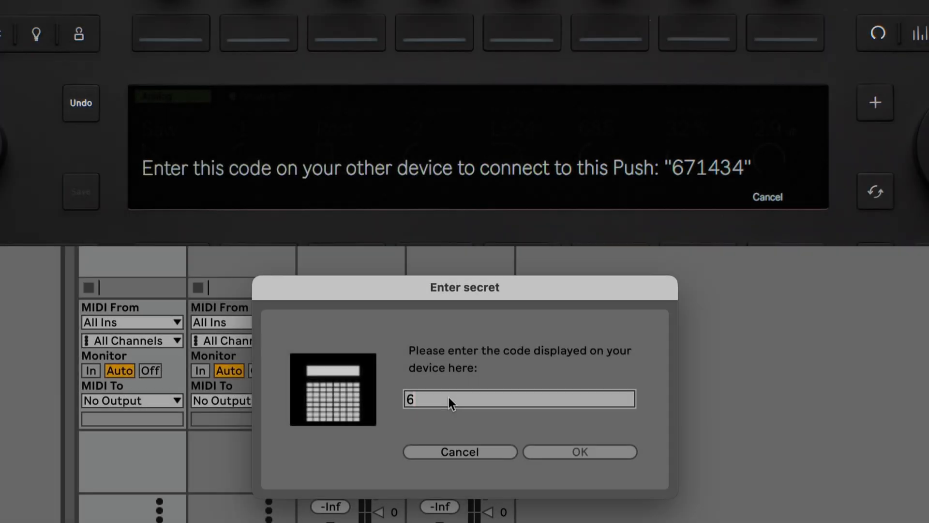
{"action": "type", "text": "71"}
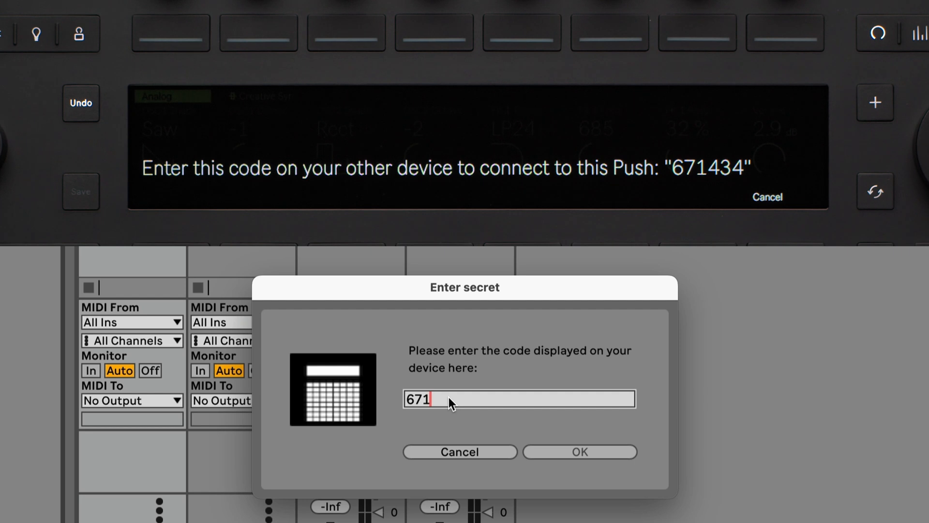
{"action": "type", "text": "434"}
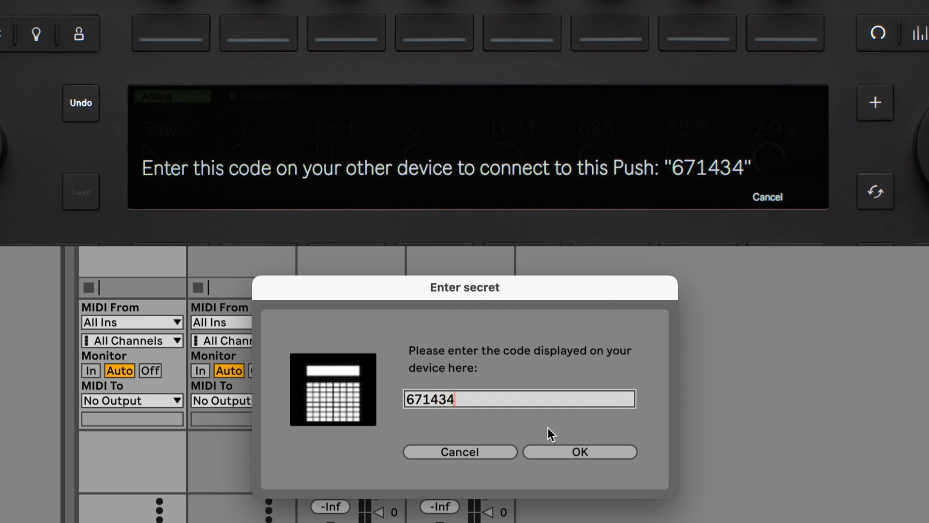
{"action": "left_click", "coordinate": [579, 451]}
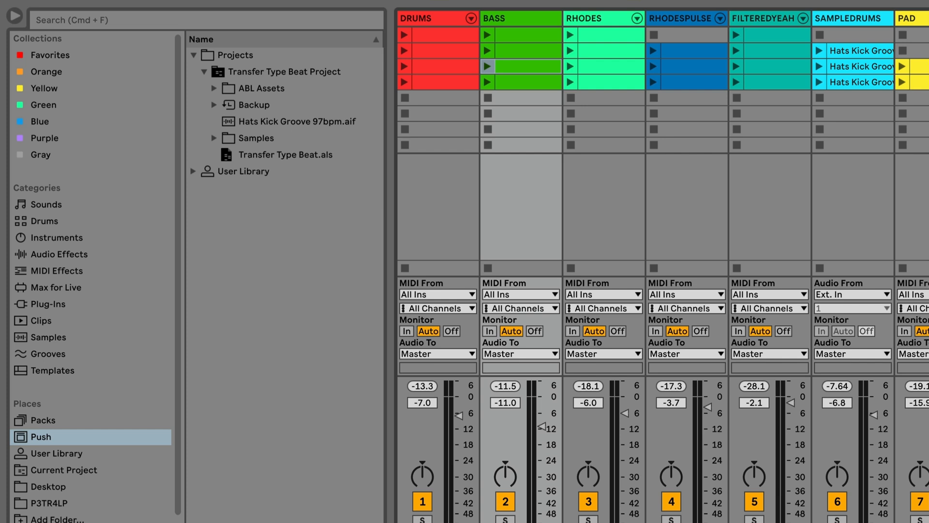
{"action": "mouse_move", "coordinate": [187, 384]}
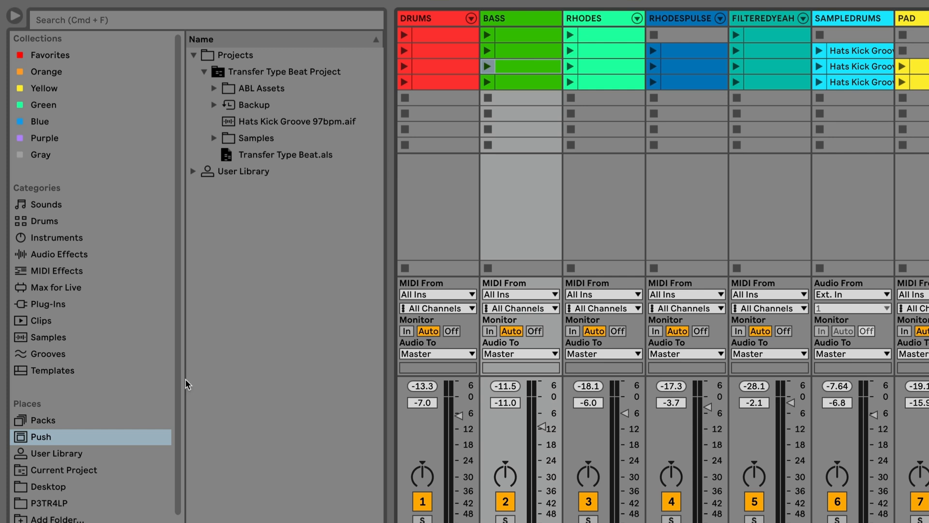
- Browse the Desktop folder and drag the Transfer Type Beat 2 folder onto Push
{"action": "left_click", "coordinate": [48, 486]}
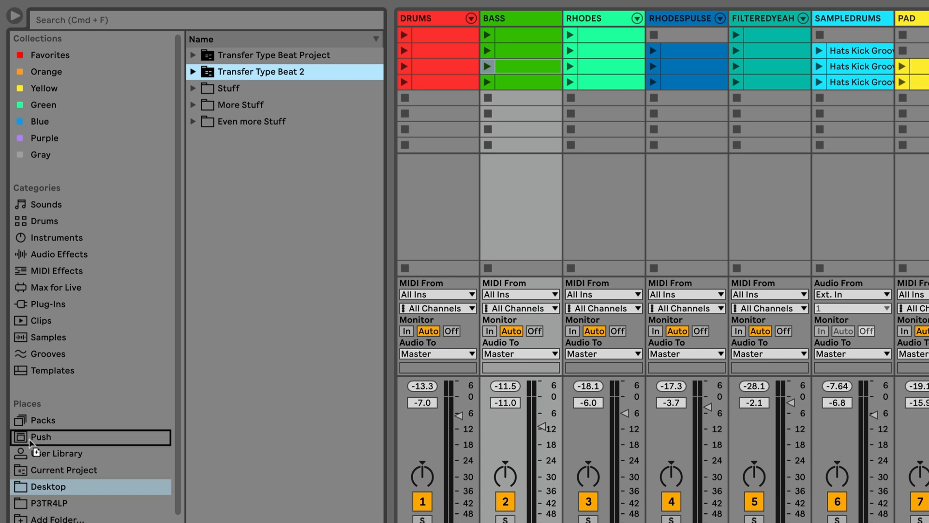
{"action": "left_click", "coordinate": [40, 437]}
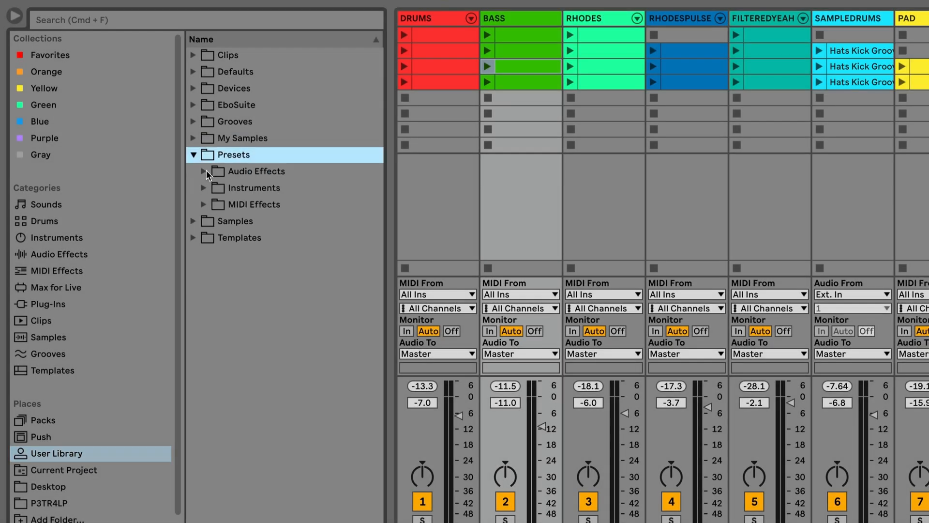
- Expand Audio Effects presets and drag Moog Lead.adg onto Push under Places
{"action": "left_click", "coordinate": [205, 171]}
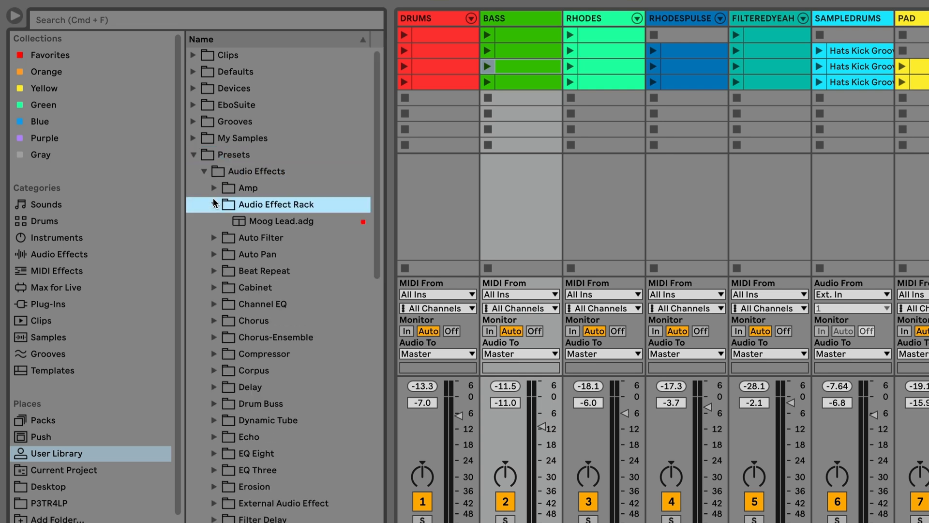
{"action": "left_click", "coordinate": [285, 221]}
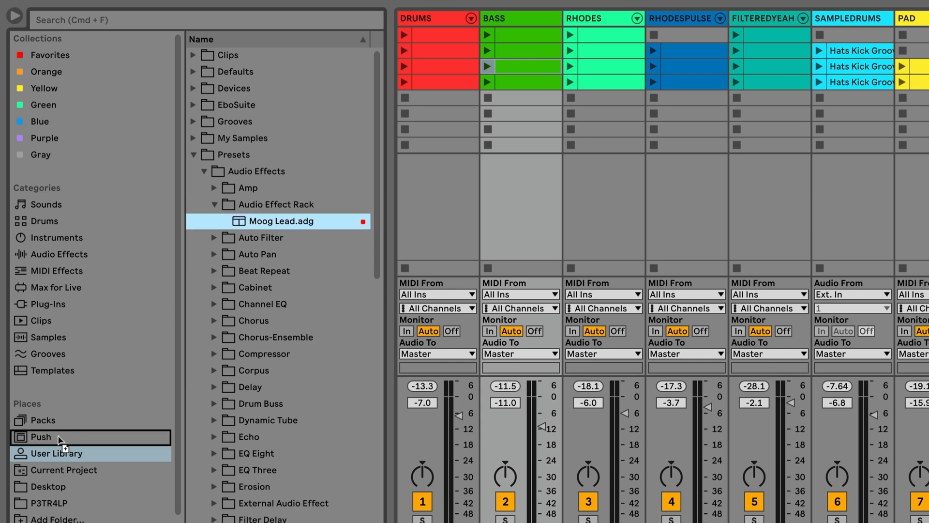
{"action": "left_click", "coordinate": [40, 437]}
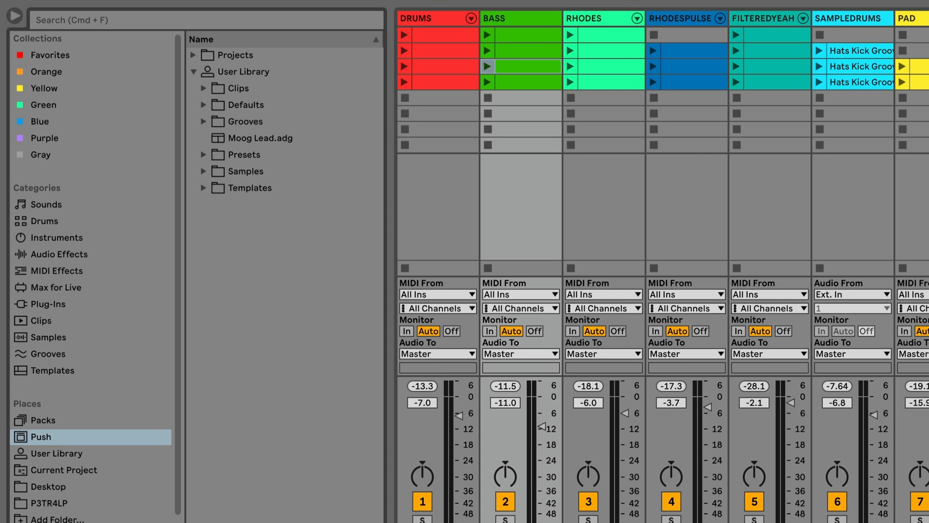
- Delete Moog Lead.adg from Push's User Library via its right-click menu
{"action": "left_click", "coordinate": [259, 138]}
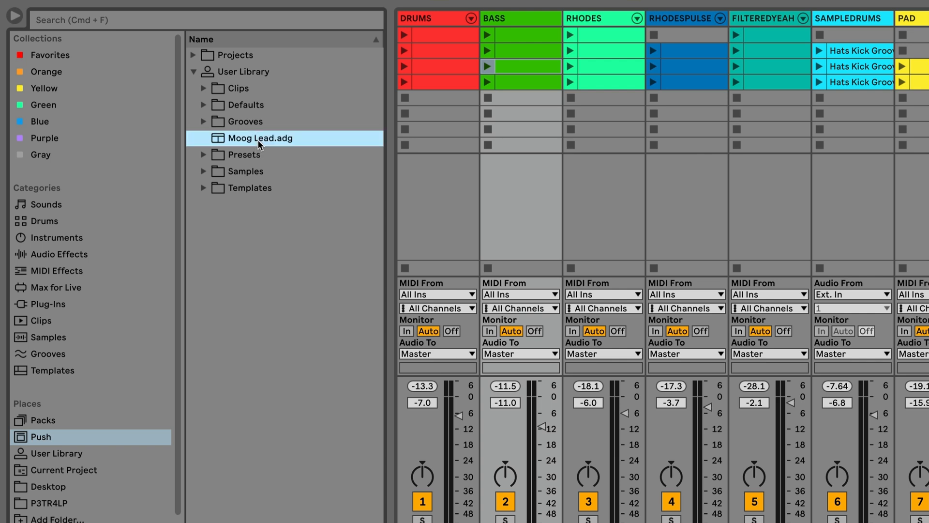
{"action": "right_click", "coordinate": [259, 138]}
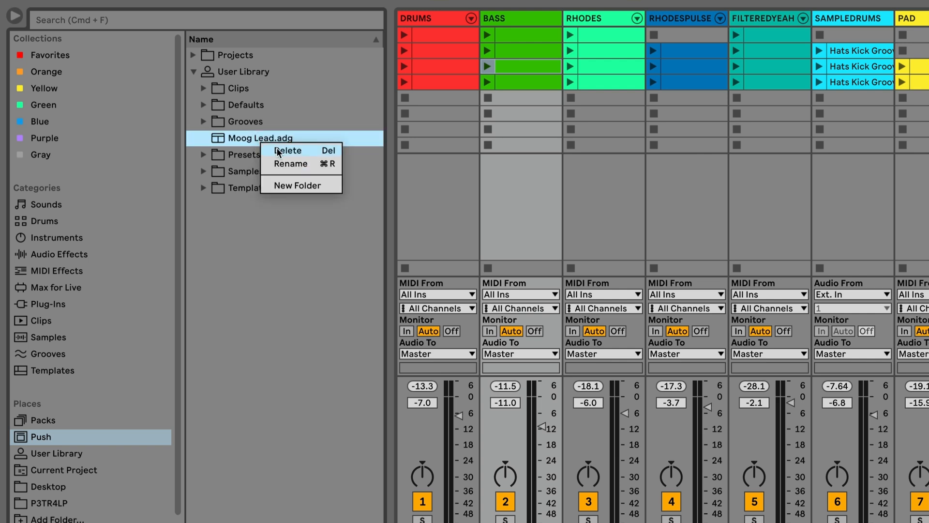
{"action": "left_click", "coordinate": [288, 151]}
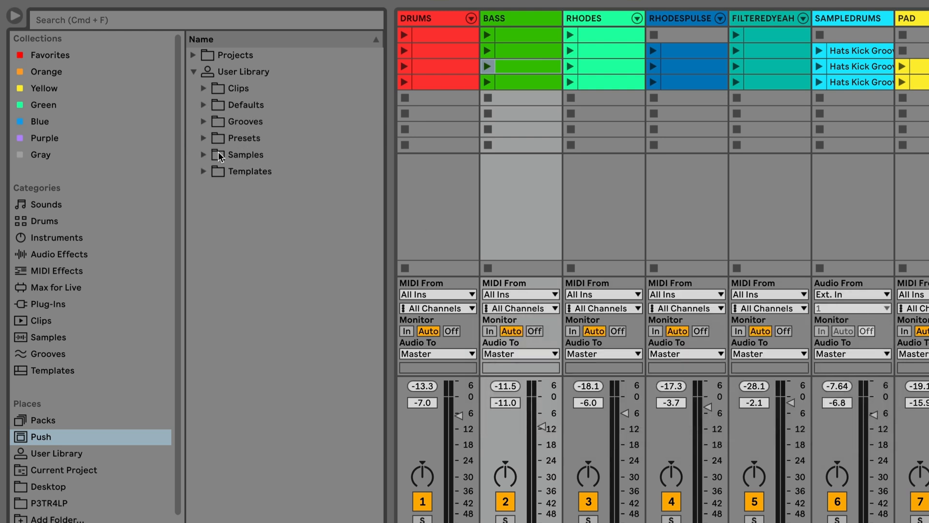
{"action": "left_click", "coordinate": [204, 154]}
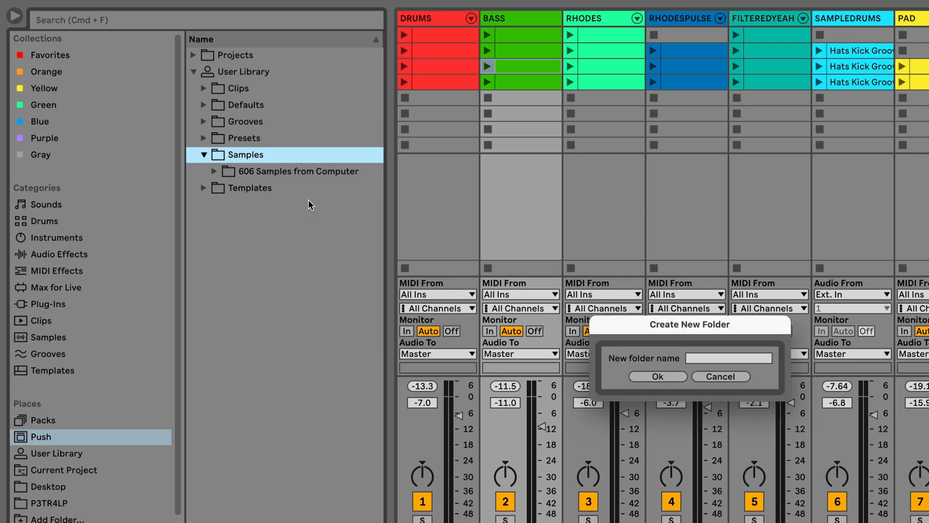
- Click into the name field for the new folder in Push's Samples folder
{"action": "left_click", "coordinate": [729, 358]}
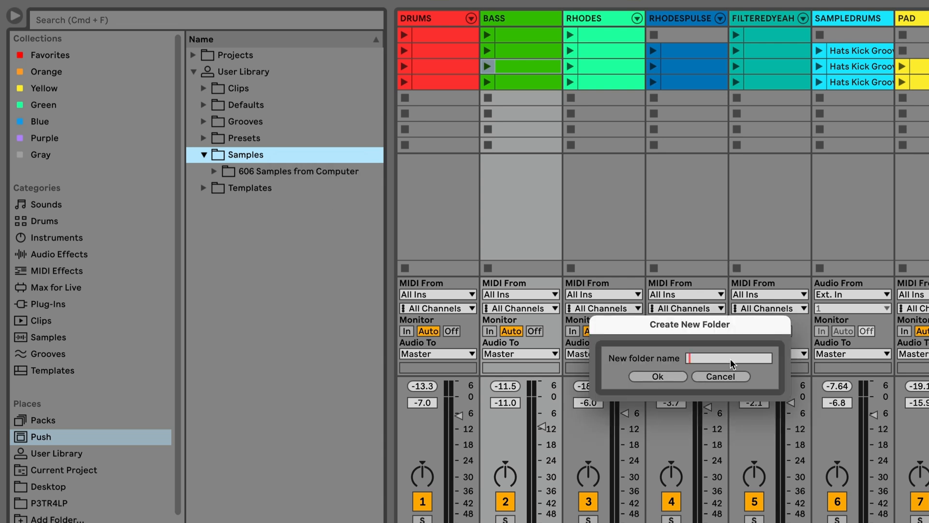